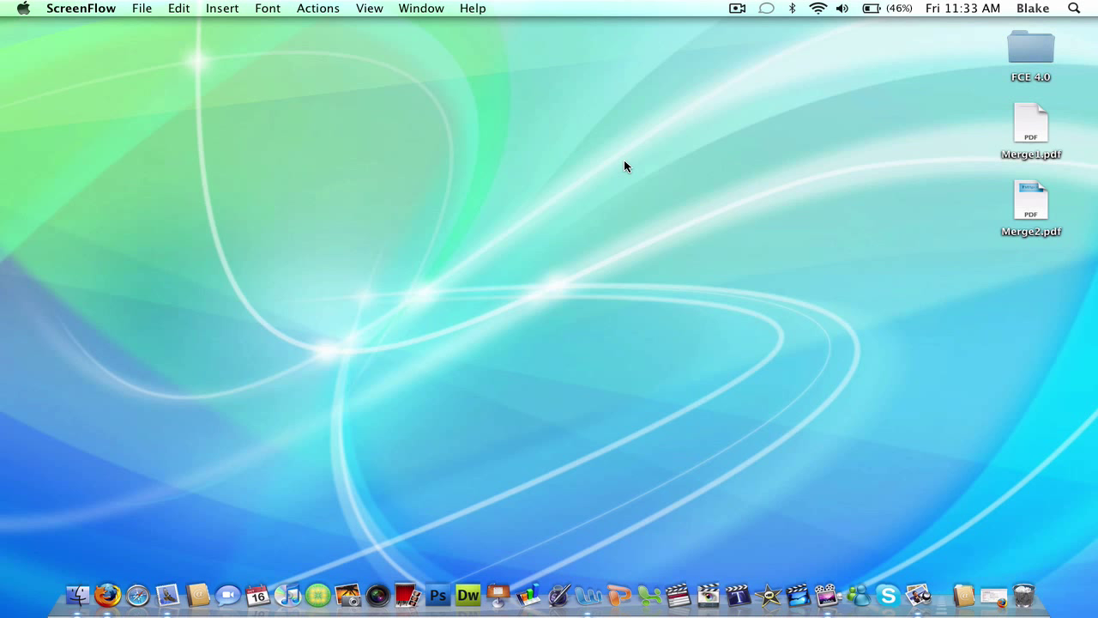
mouse_move(781, 265)
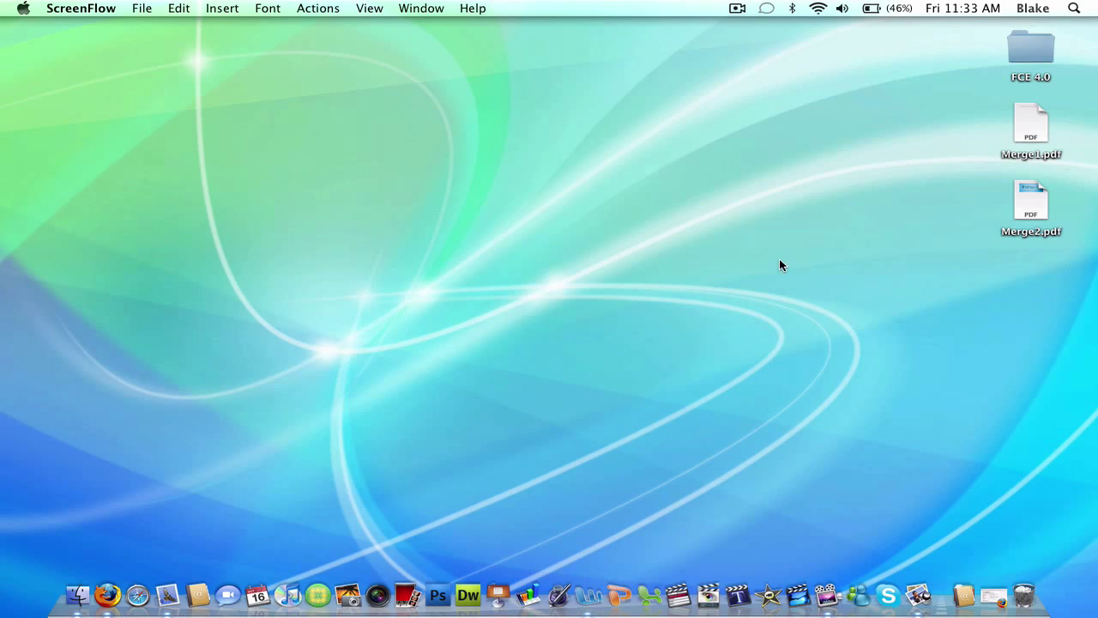
Launch Firefox, go to mergepdf.net and scroll to the Combine PDF documents box.
click(169, 594)
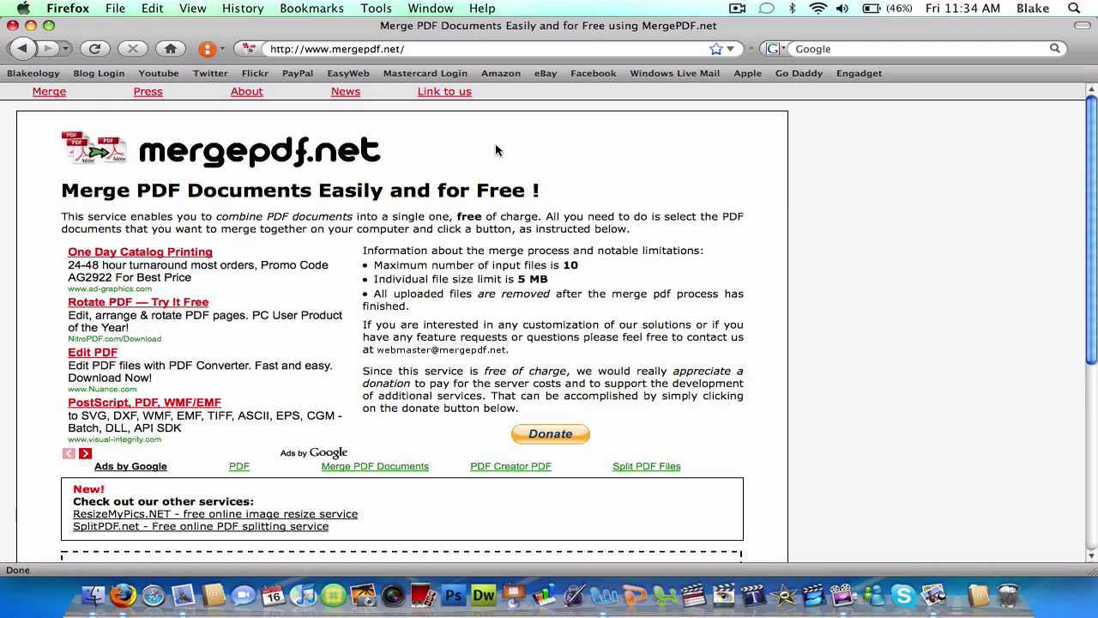
scroll(down, 3)
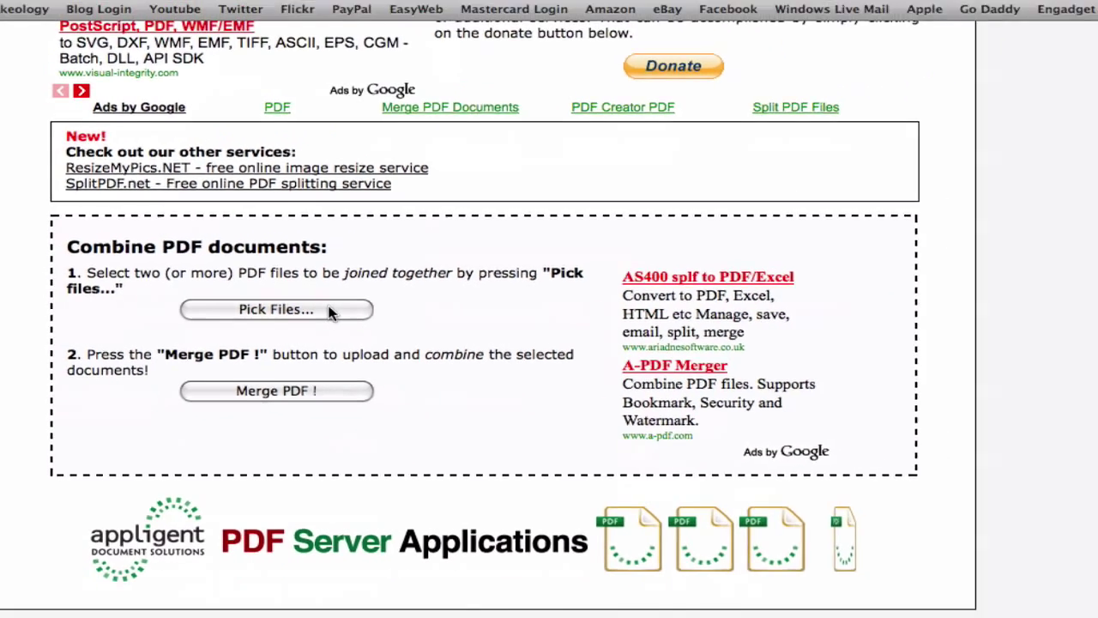
Pick Merge1.pdf from the Desktop as the first file to combine (0.01 MB listed).
click(276, 309)
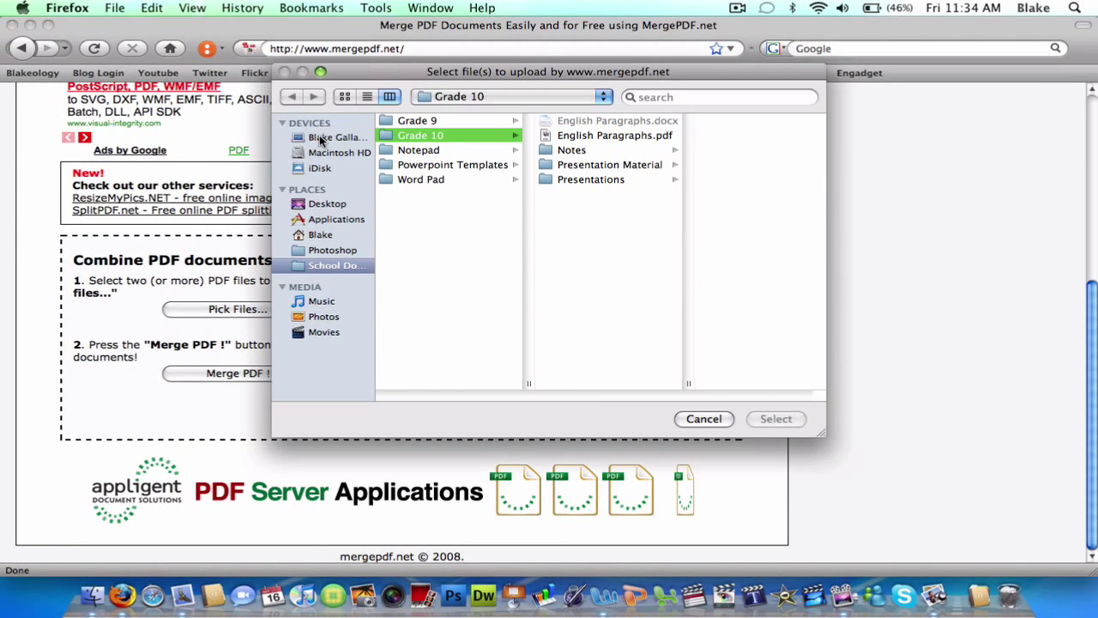
click(328, 202)
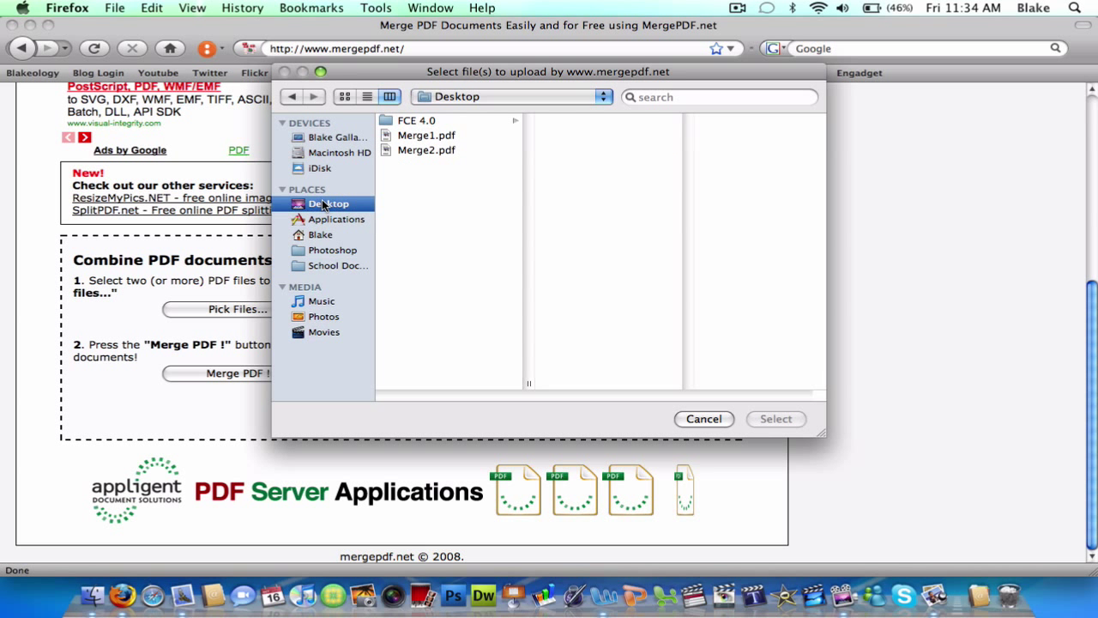
mouse_move(405, 189)
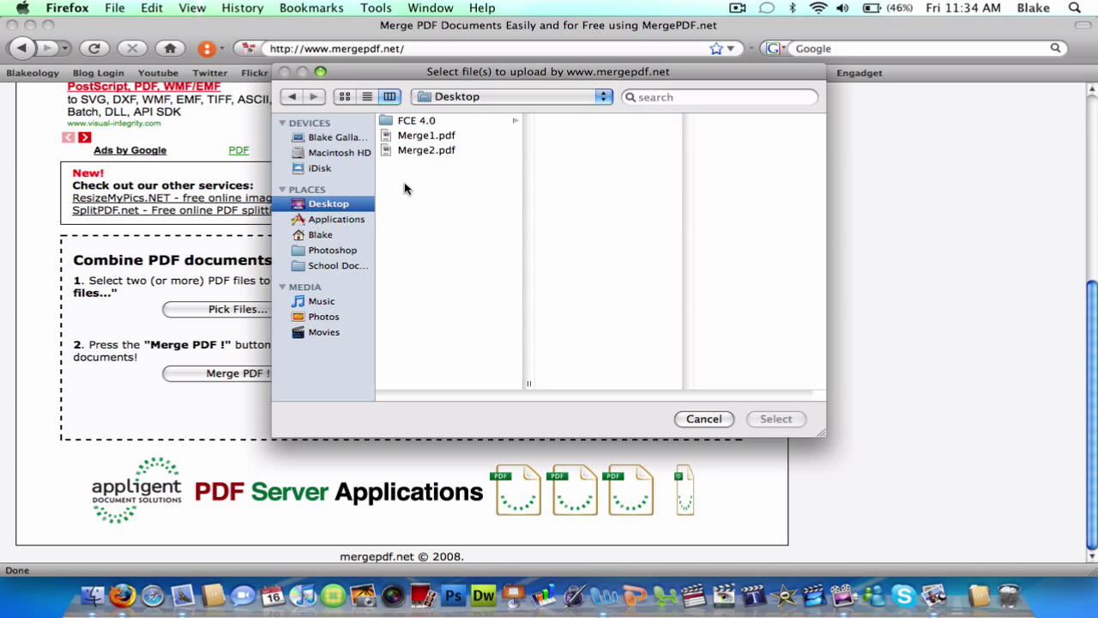
click(426, 134)
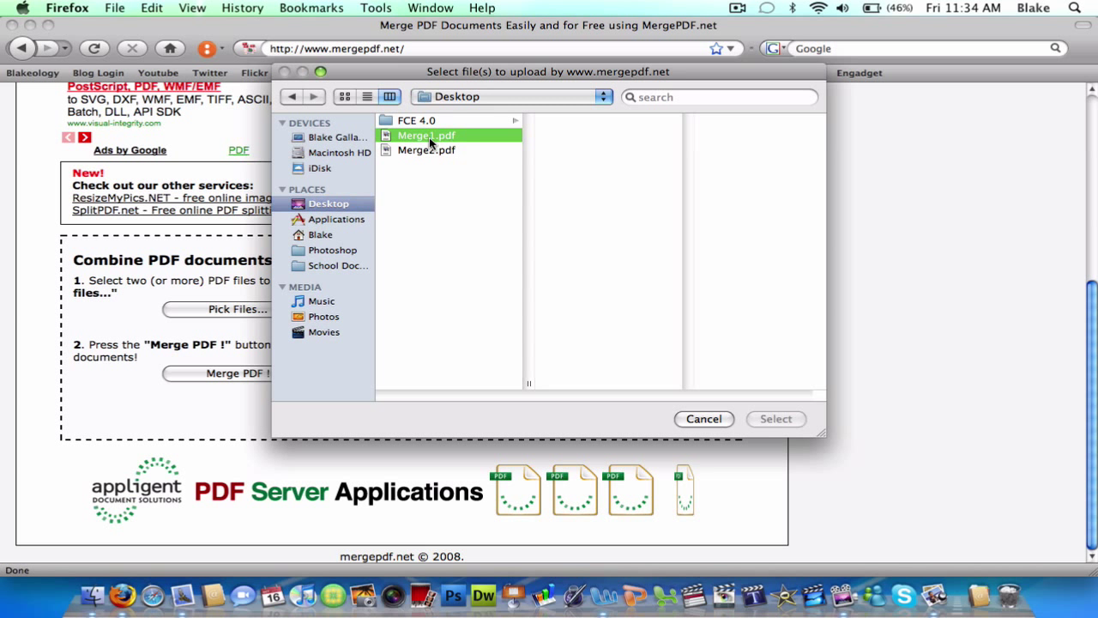
click(425, 135)
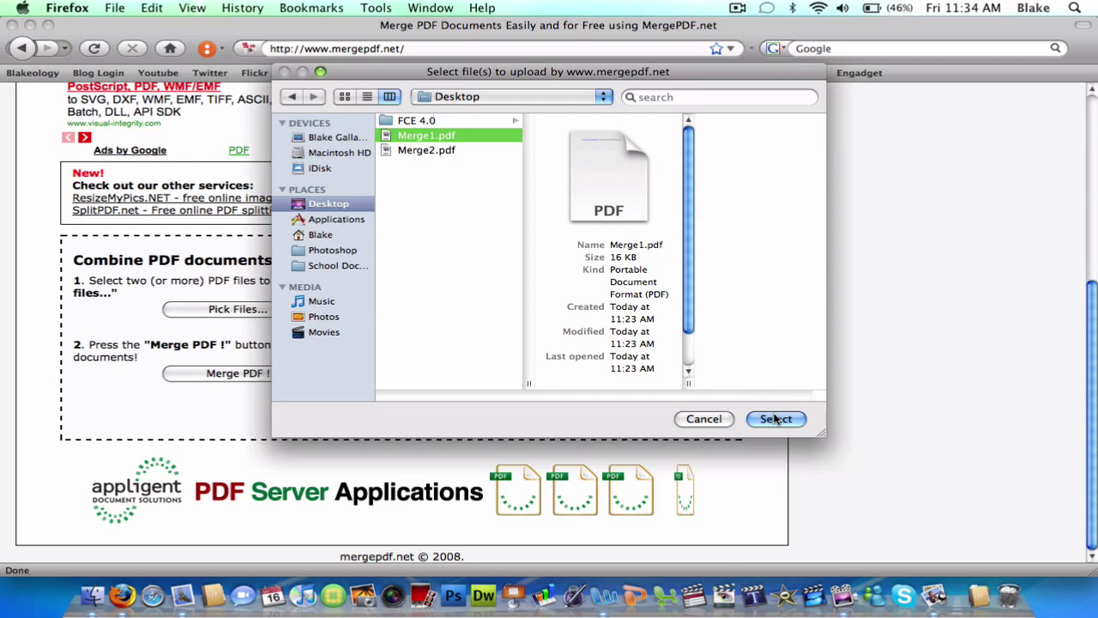
click(776, 419)
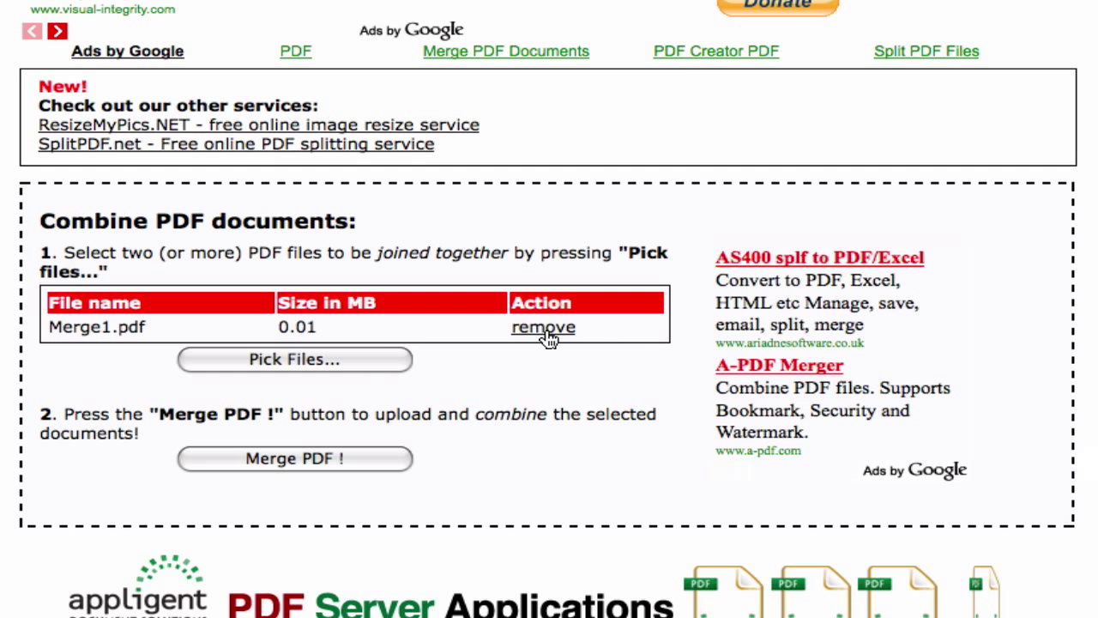
mouse_move(512, 381)
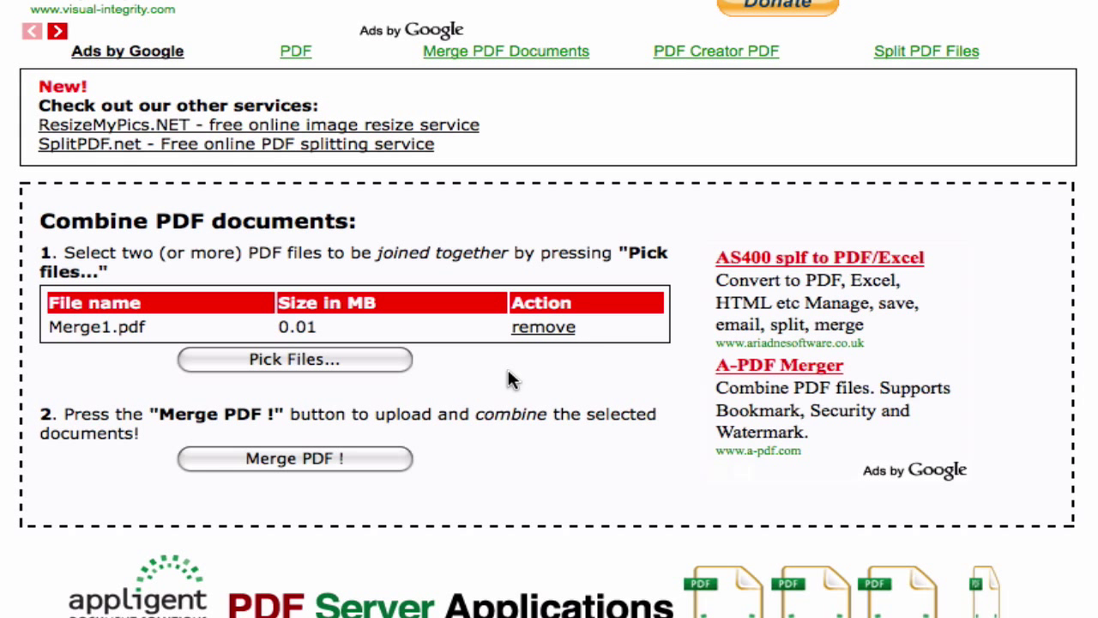
mouse_move(322, 374)
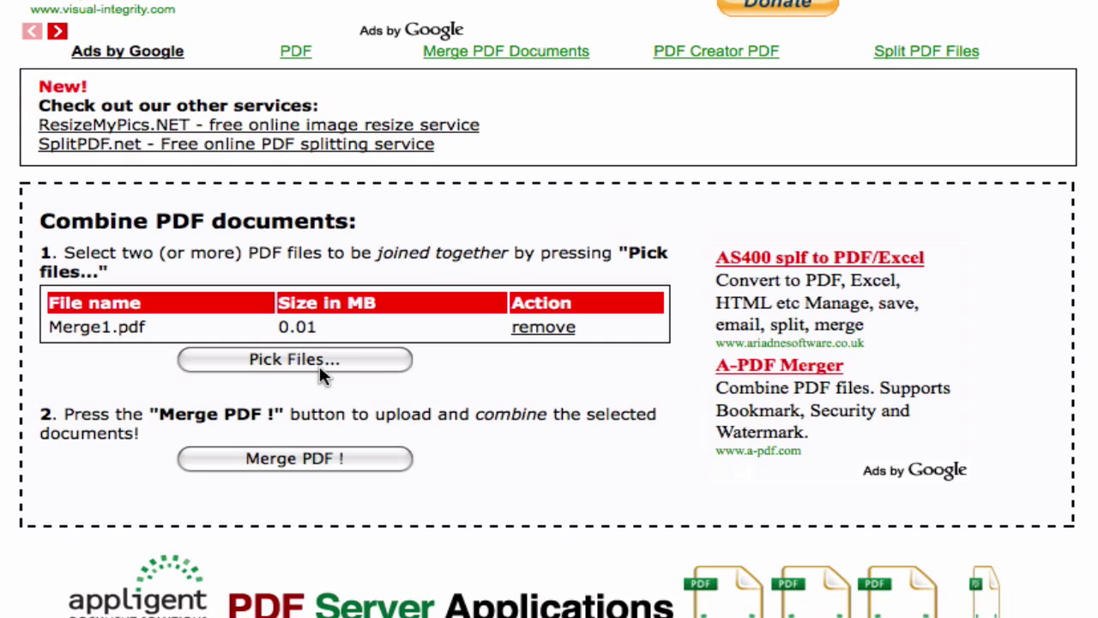
Pick Merge2.pdf from the Desktop as the second file, bringing the list to 0.02 MB.
scroll(down, 3)
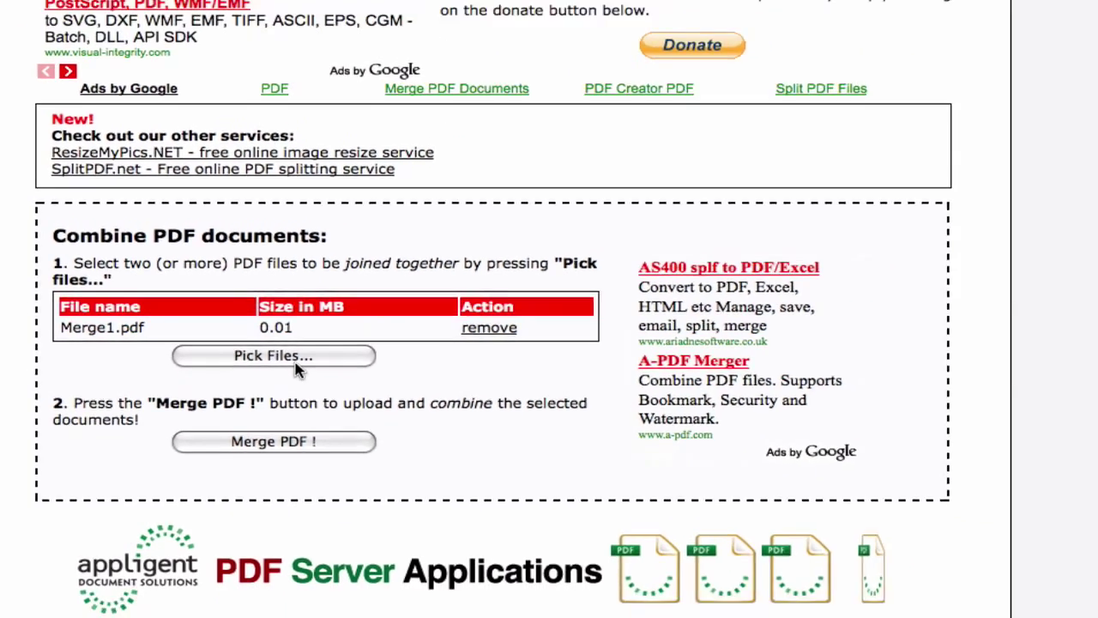
click(274, 355)
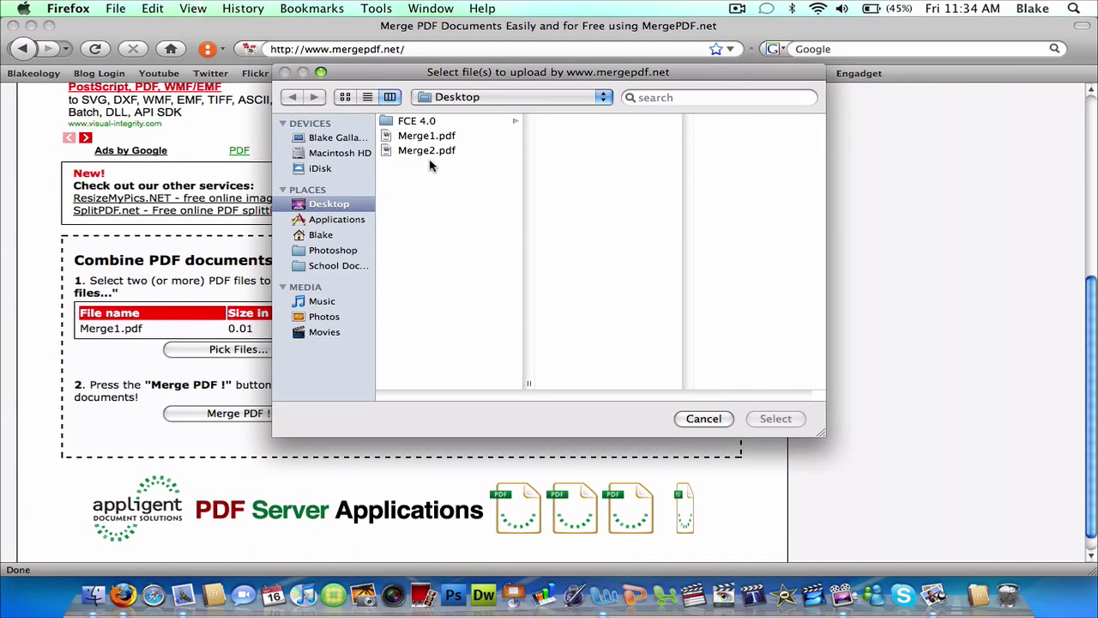
click(426, 151)
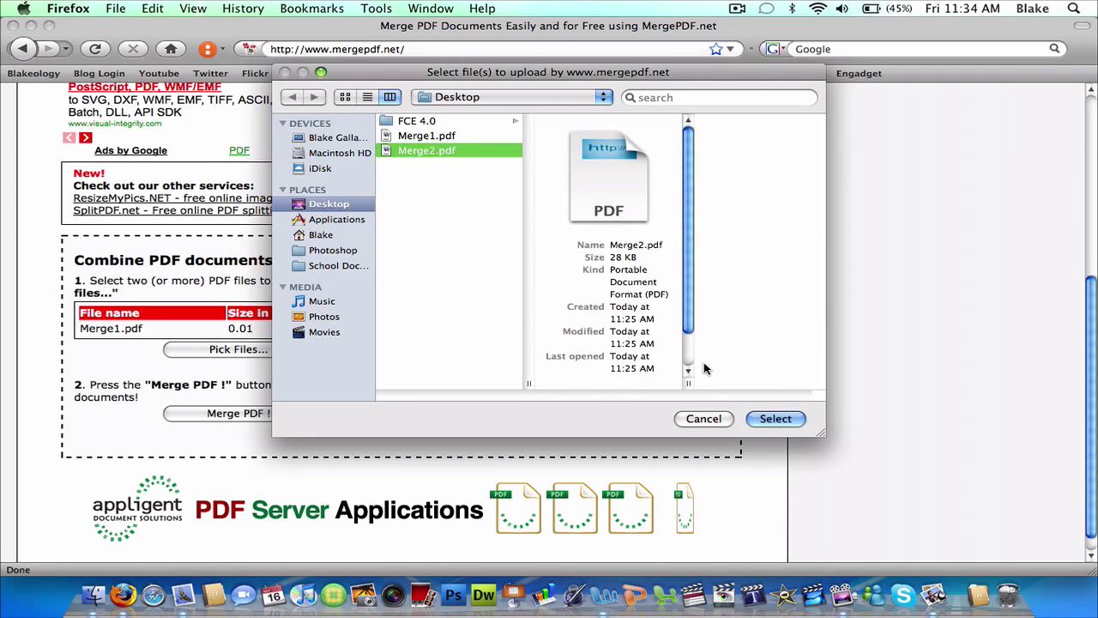
click(776, 418)
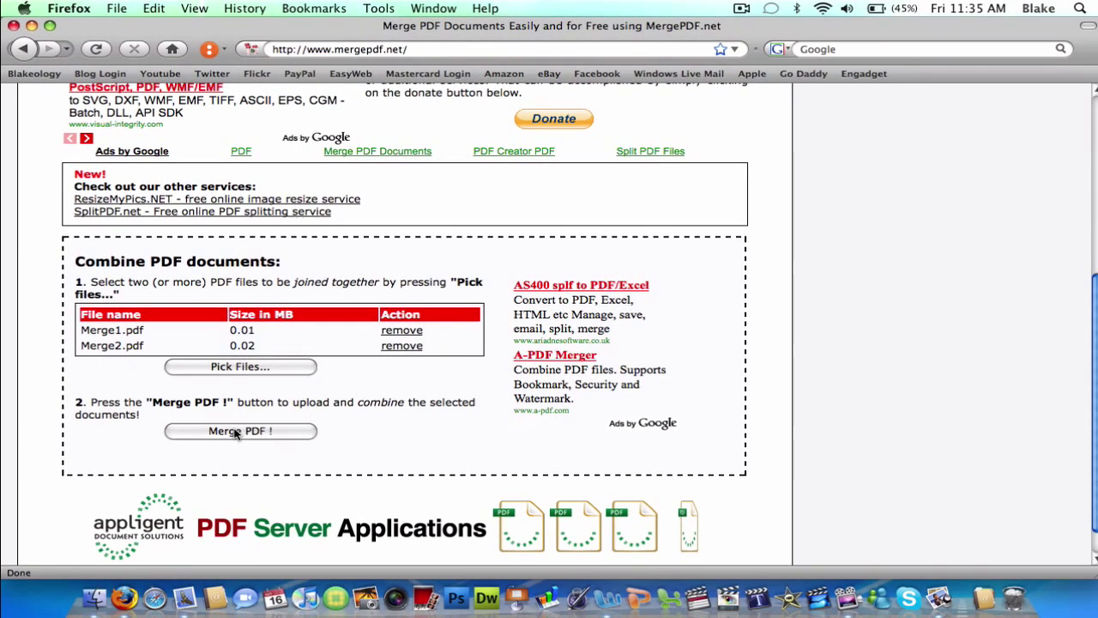
Merge the two PDFs and save the downloaded Merge1_merged.pdf to the desktop.
click(240, 430)
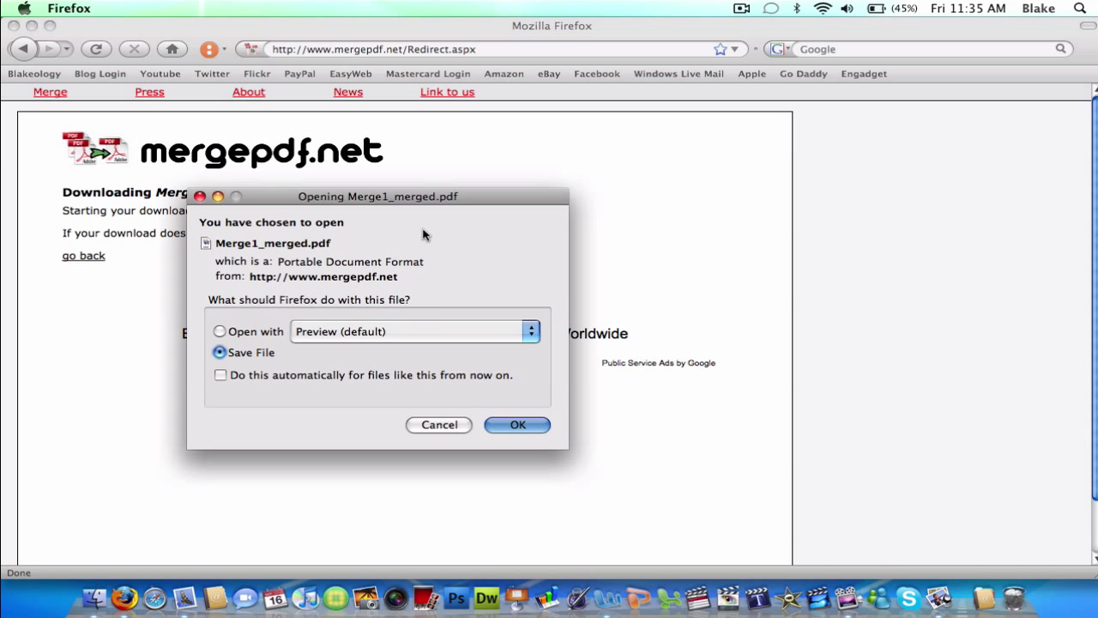
mouse_move(549, 383)
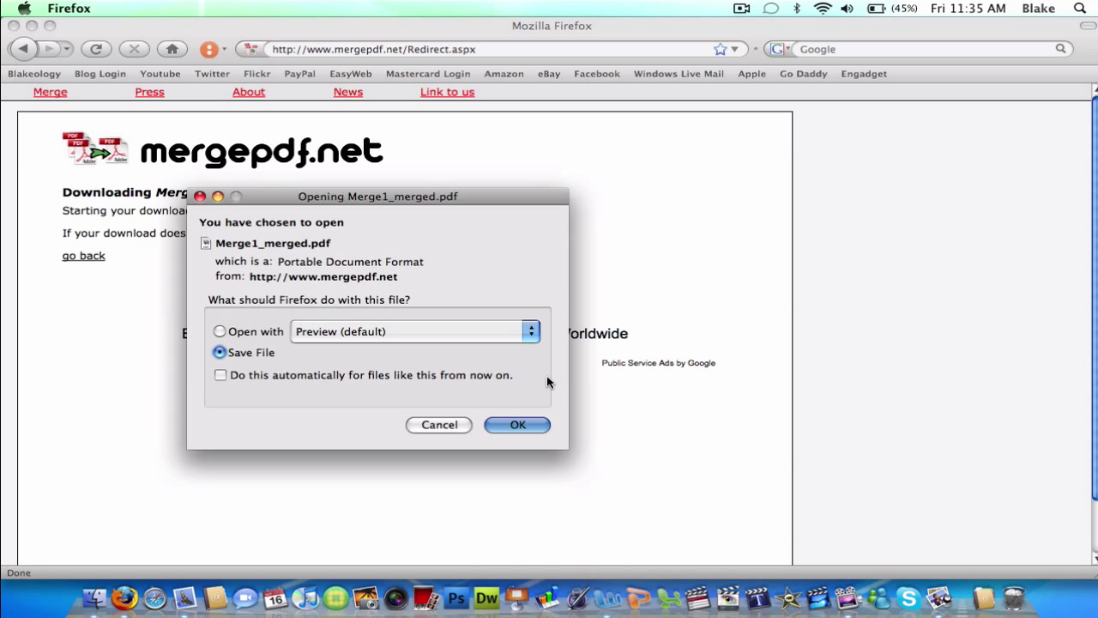
mouse_move(367, 198)
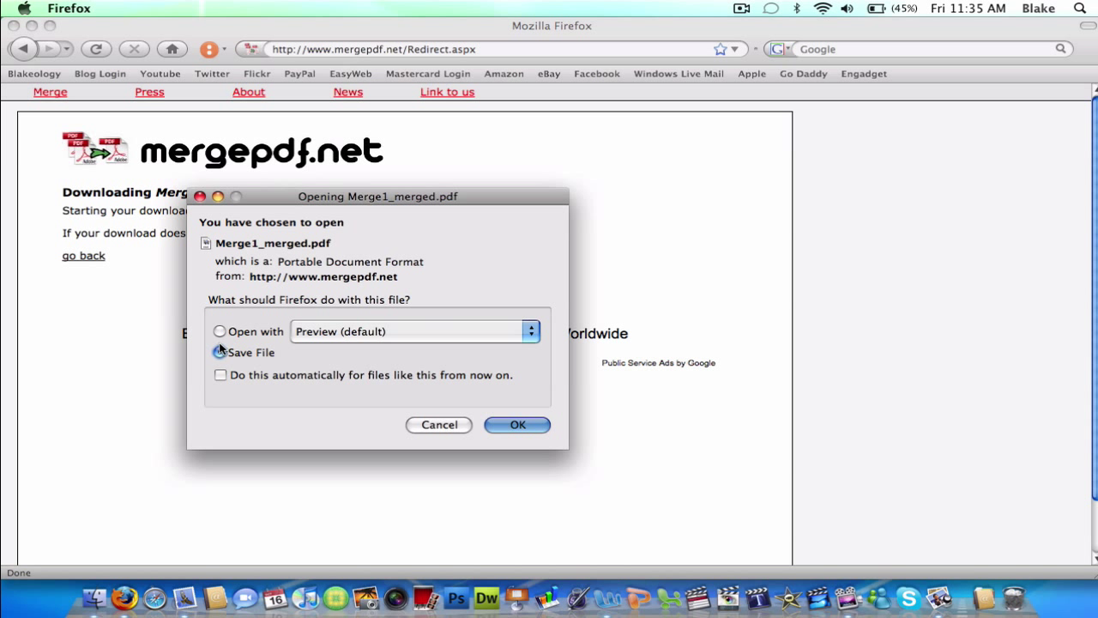
click(220, 352)
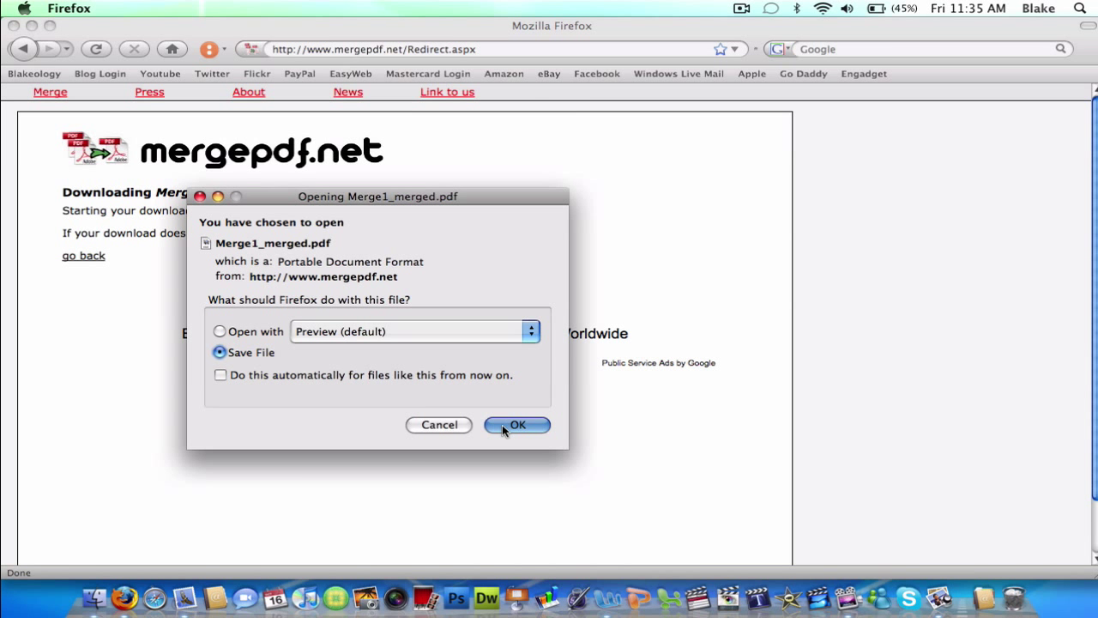
click(516, 425)
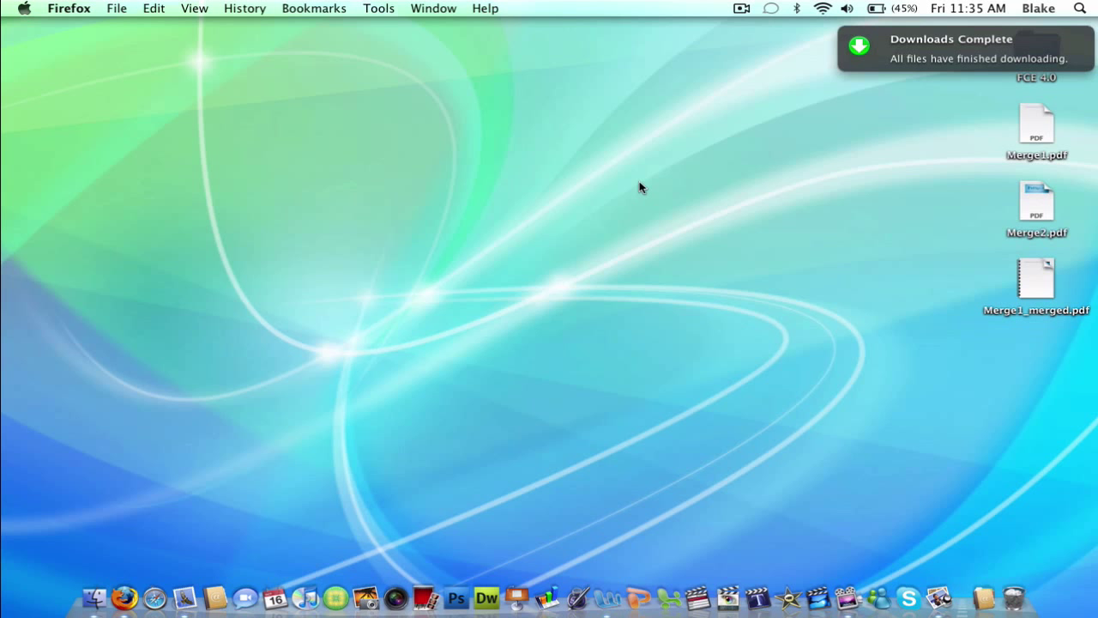
double_click(1036, 278)
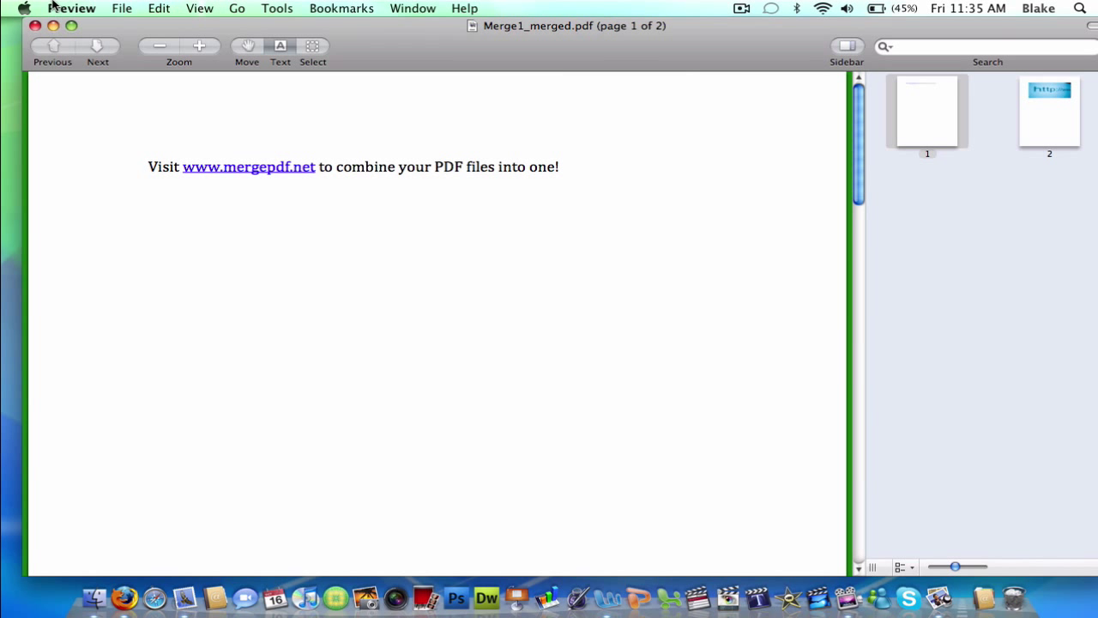
mouse_move(37, 25)
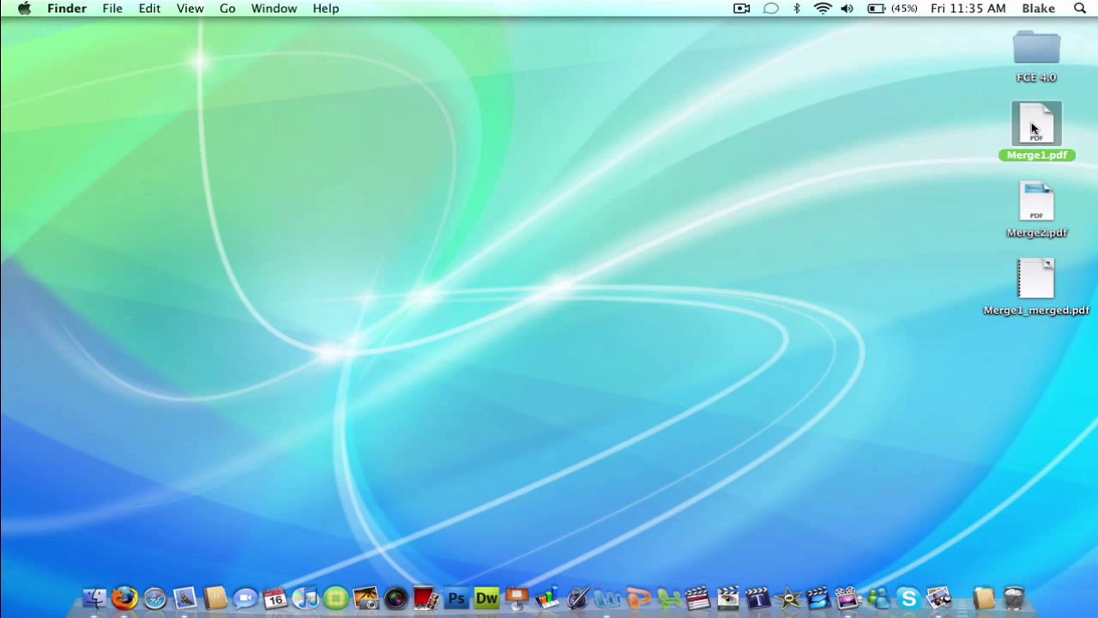
click(1036, 202)
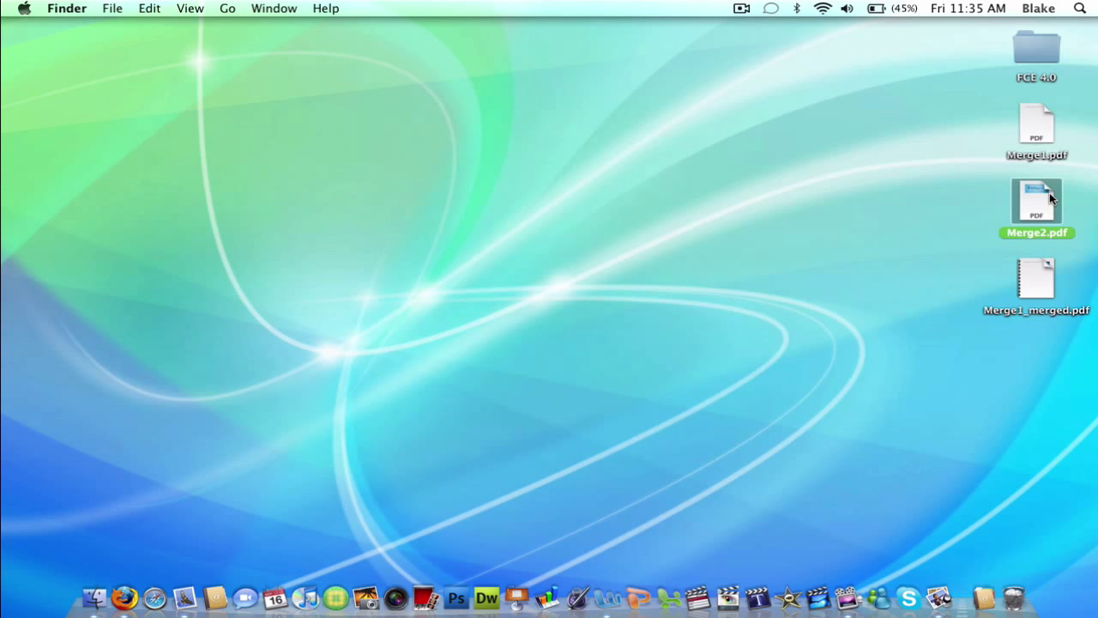
double_click(1036, 124)
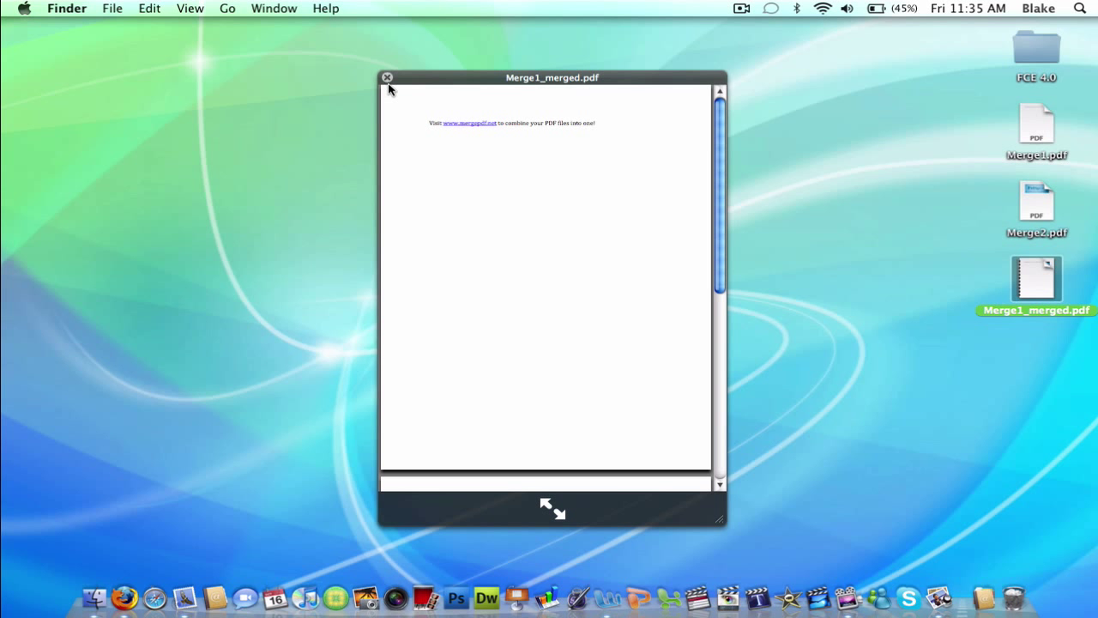
click(388, 77)
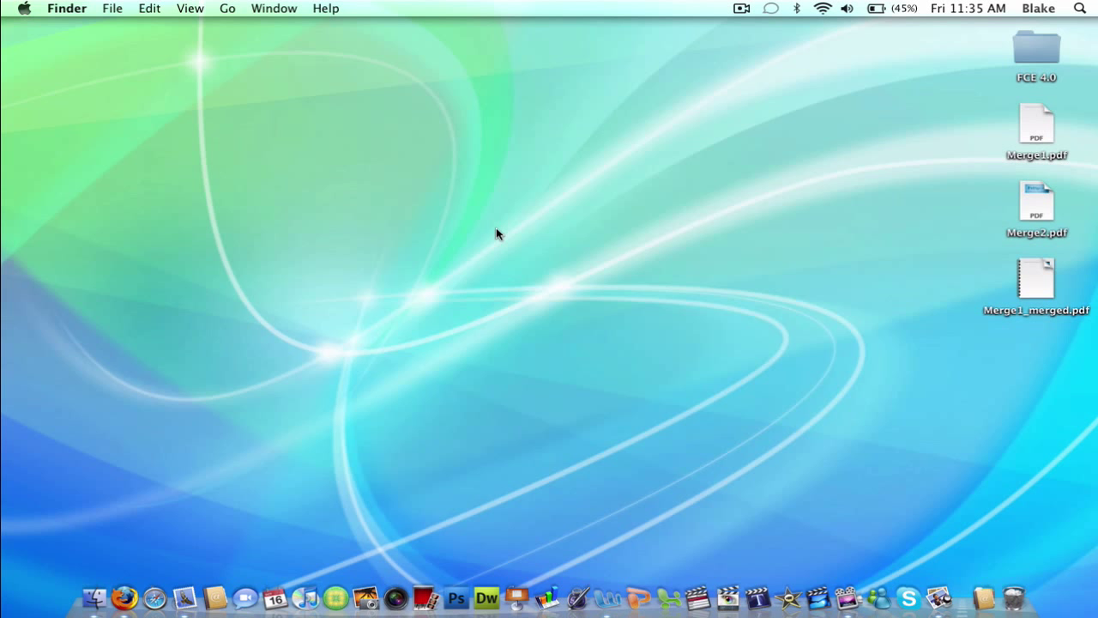